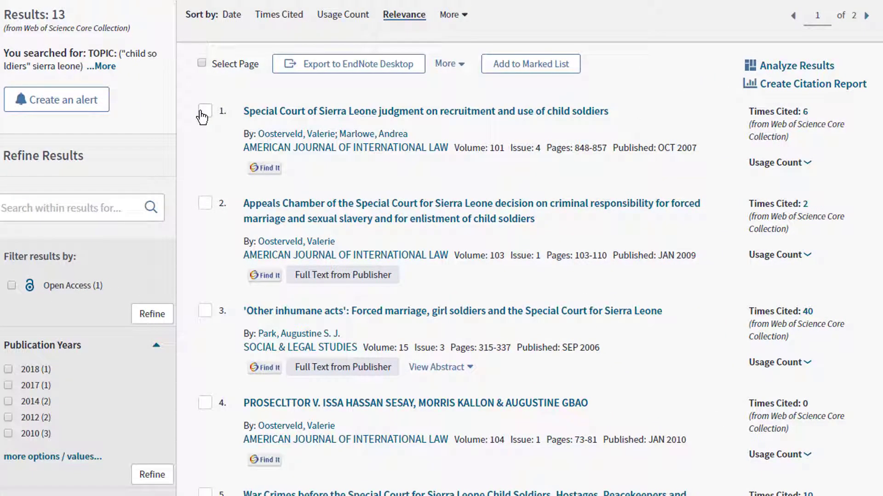
Mark results 1 and 2 of the child-soldier search for export.
{"action": "left_click", "coordinate": [204, 111]}
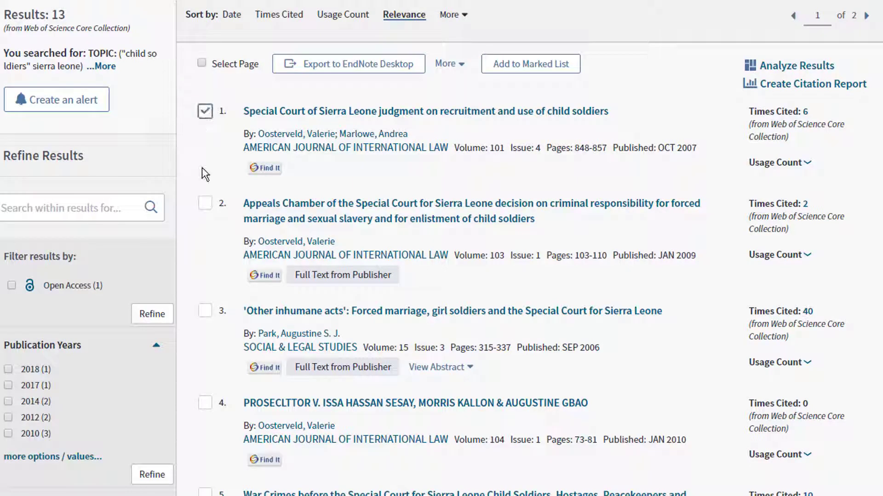
{"action": "left_click", "coordinate": [204, 203]}
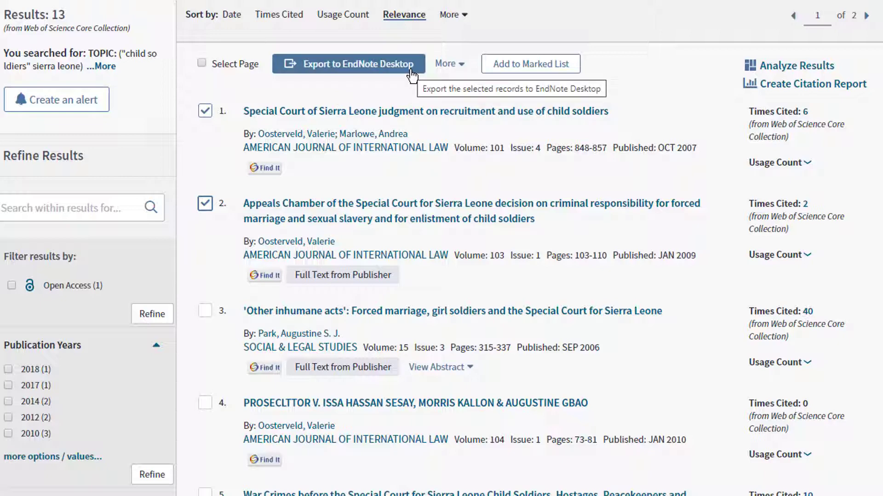
{"action": "mouse_move", "coordinate": [411, 73]}
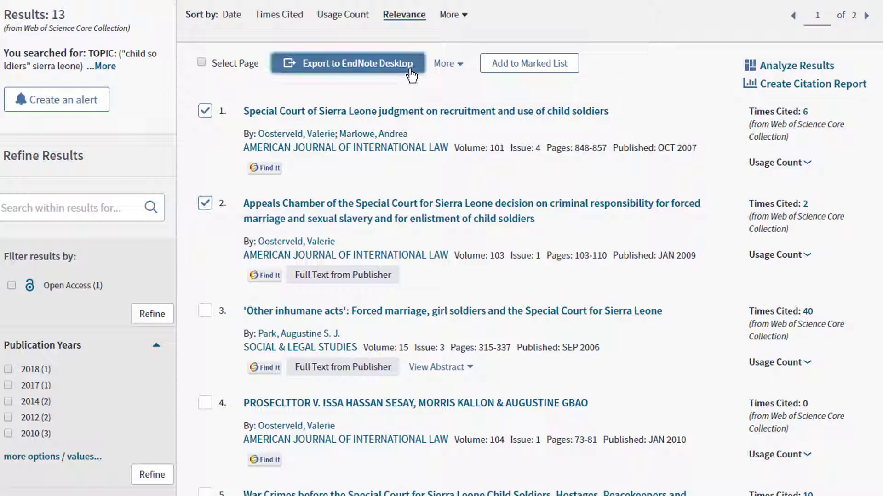
Export records 1 to 13 with Full Record content to EndNote Desktop.
{"action": "left_click", "coordinate": [347, 63]}
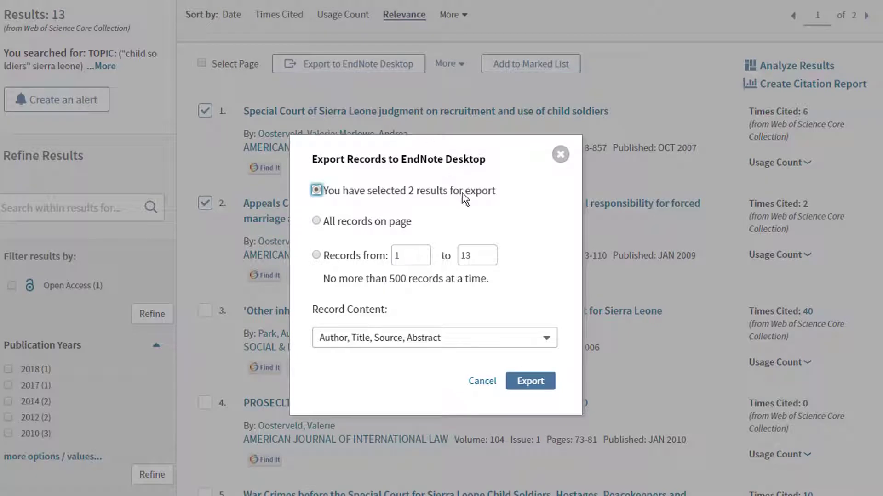
{"action": "mouse_move", "coordinate": [538, 196]}
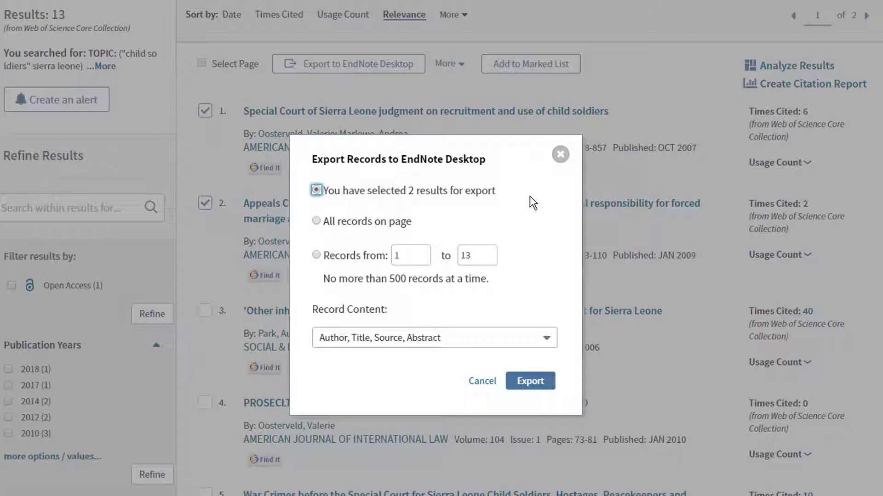
{"action": "mouse_move", "coordinate": [374, 237]}
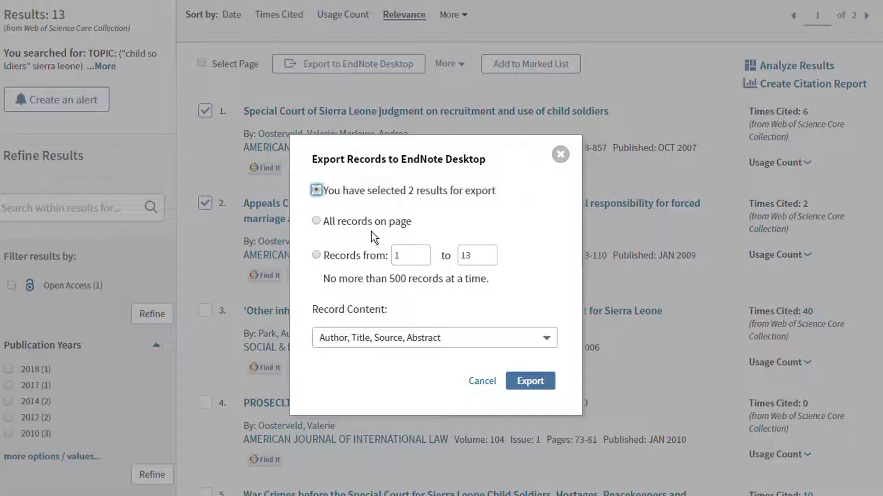
{"action": "left_click", "coordinate": [316, 254]}
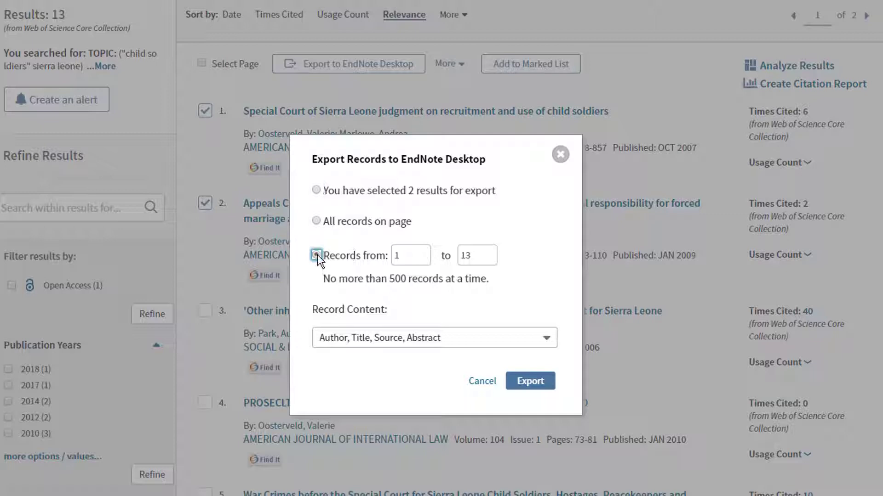
{"action": "left_click", "coordinate": [316, 255]}
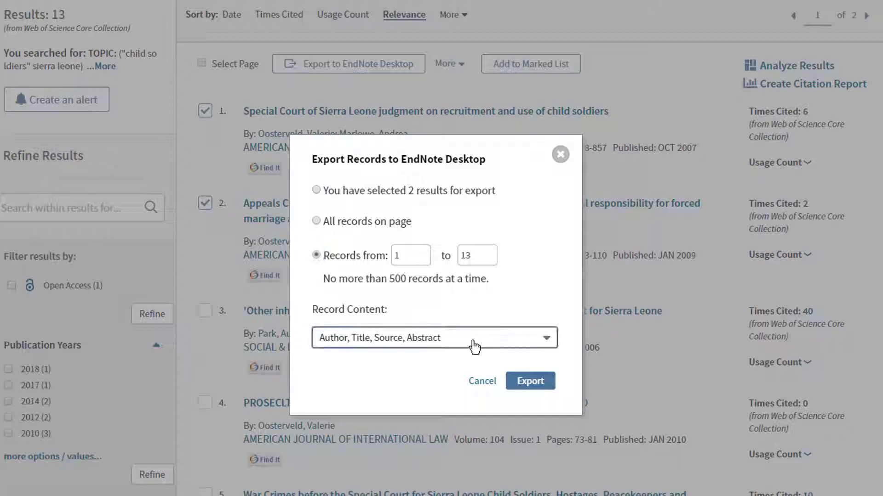
{"action": "left_click", "coordinate": [433, 337]}
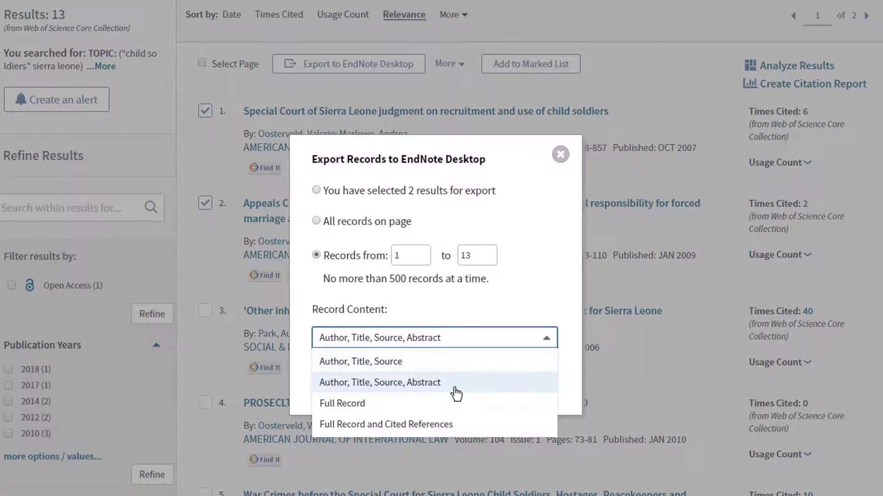
{"action": "mouse_move", "coordinate": [456, 427]}
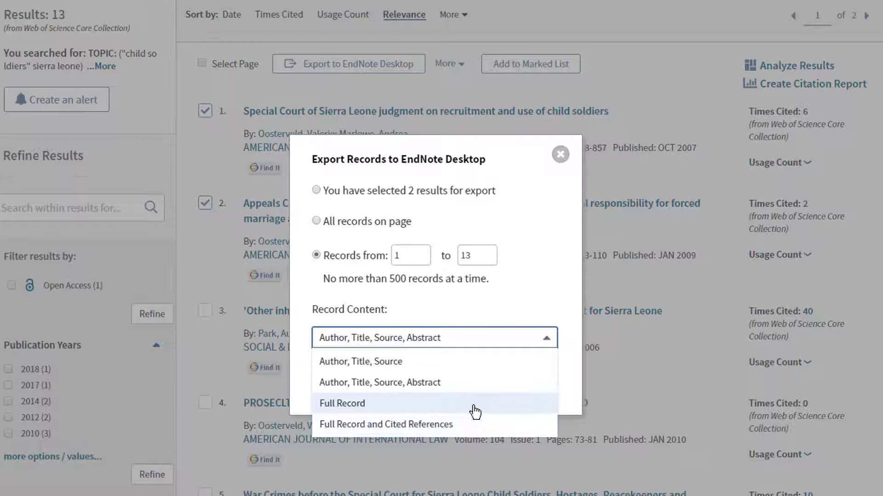
{"action": "left_click", "coordinate": [342, 403]}
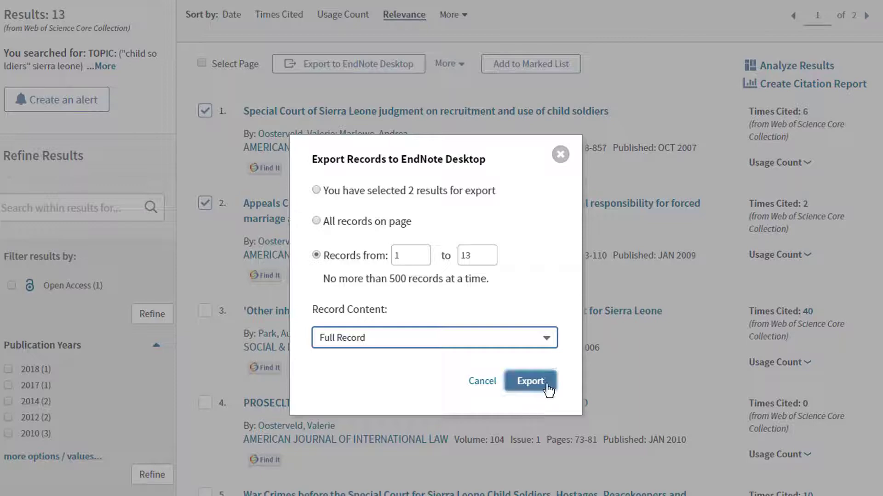
{"action": "left_click", "coordinate": [530, 381]}
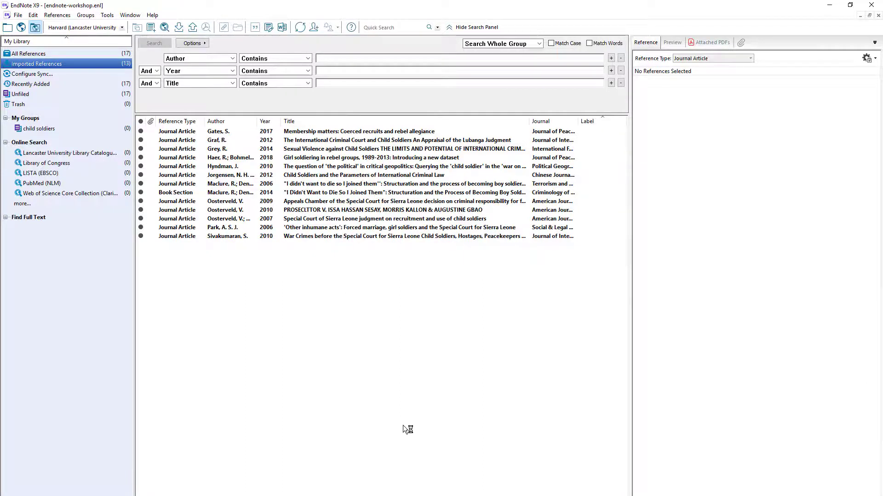
View the Gates 2017 reference, then Graf's 2012 Lubanga Judgment article in the Reference panel.
{"action": "left_click", "coordinate": [359, 132]}
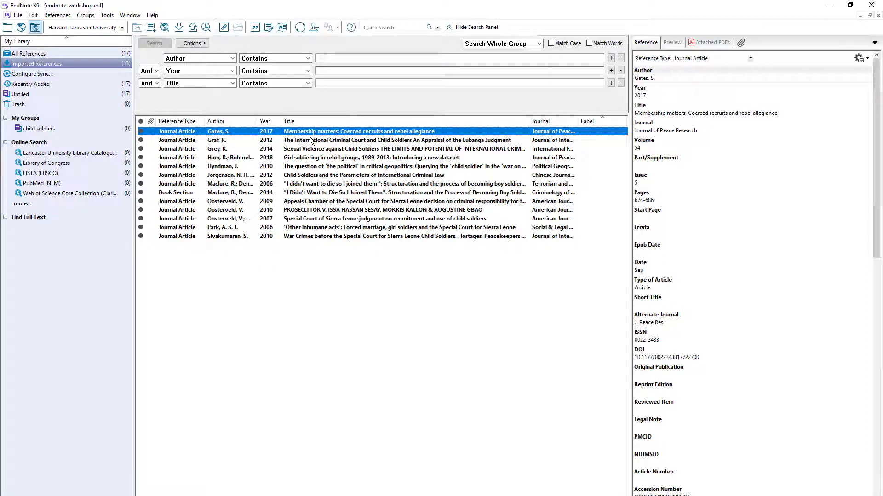
{"action": "left_click", "coordinate": [394, 140]}
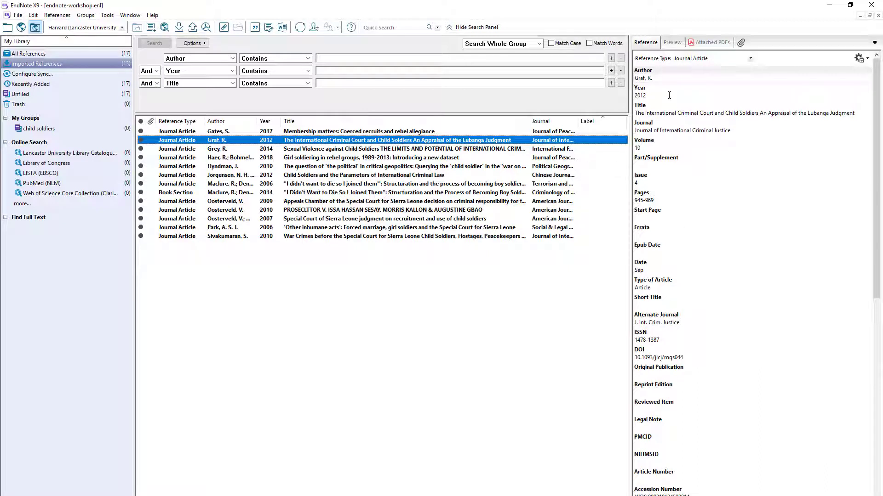
{"action": "mouse_move", "coordinate": [726, 124]}
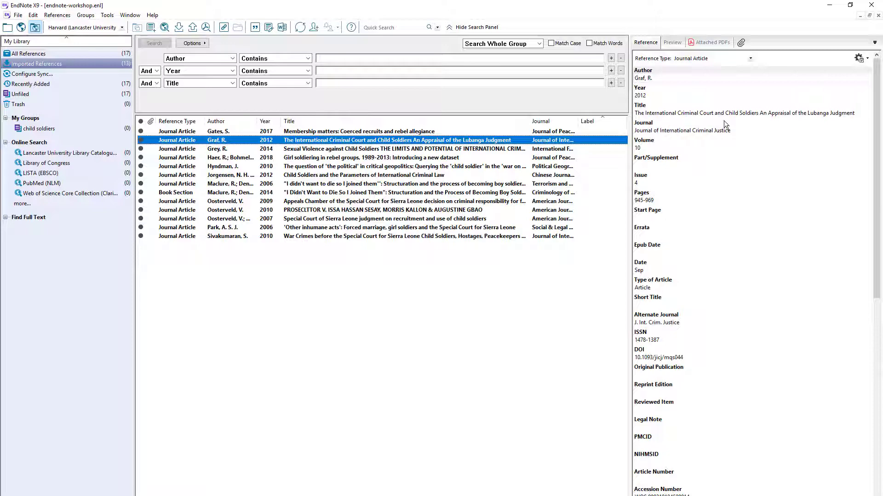